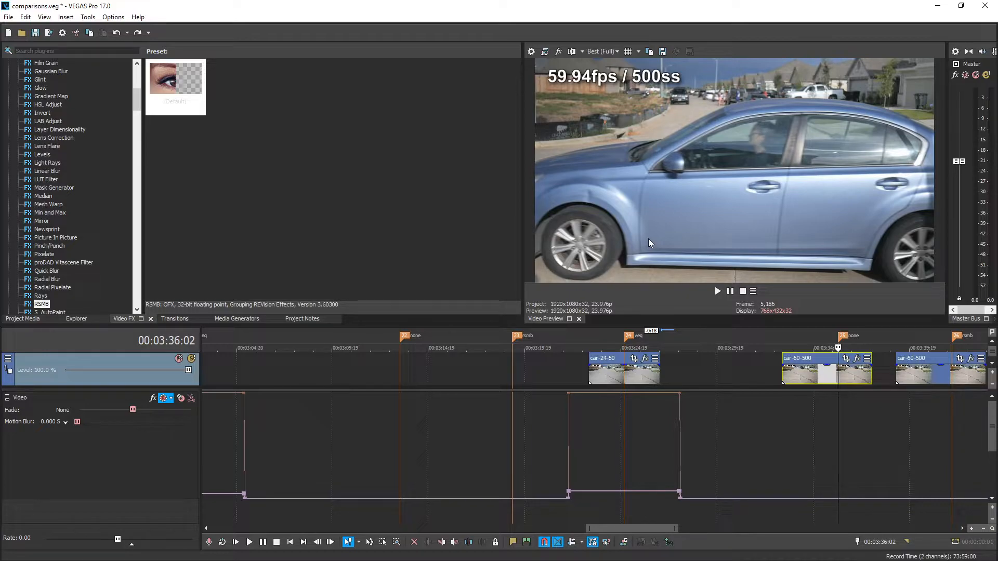
- Review the RSMB tracking and display mode choices in the car-60-500 clip's Event FX
left_click(175, 86)
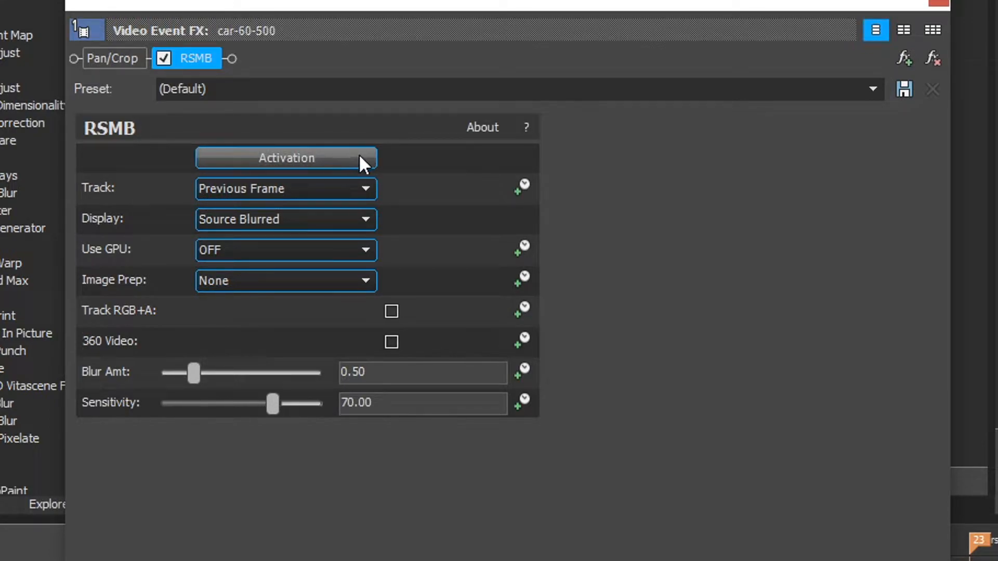
mouse_move(353, 188)
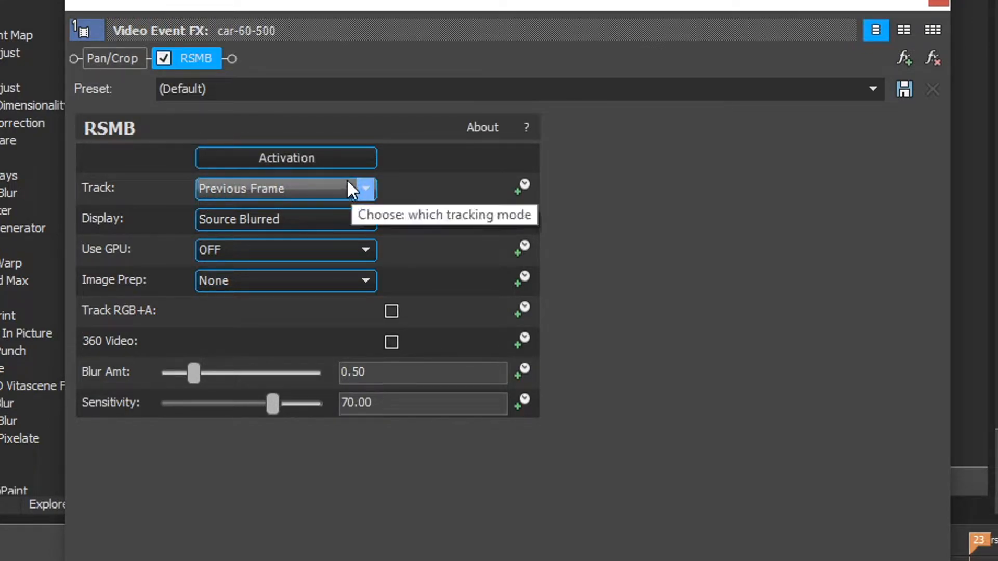
left_click(365, 188)
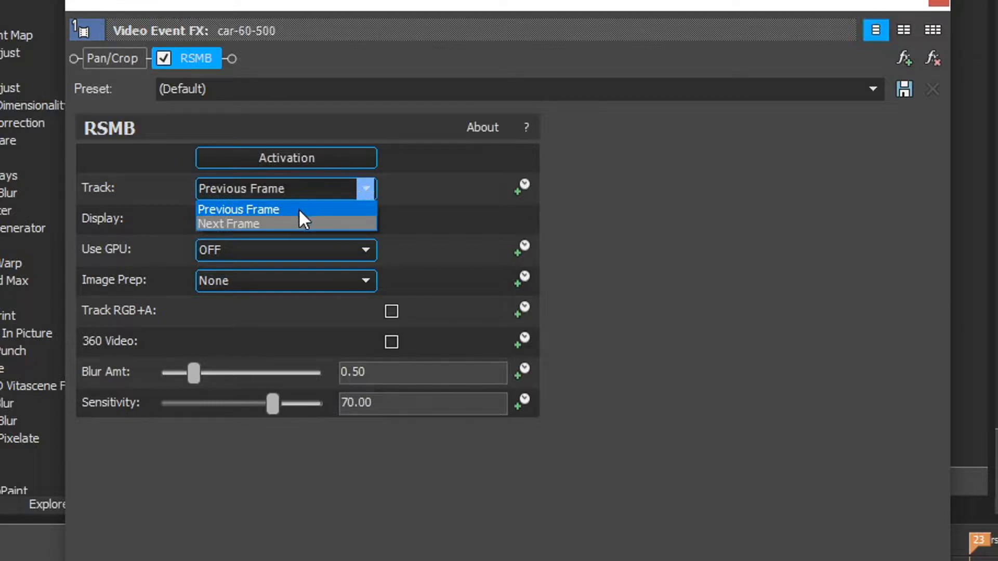
mouse_move(288, 229)
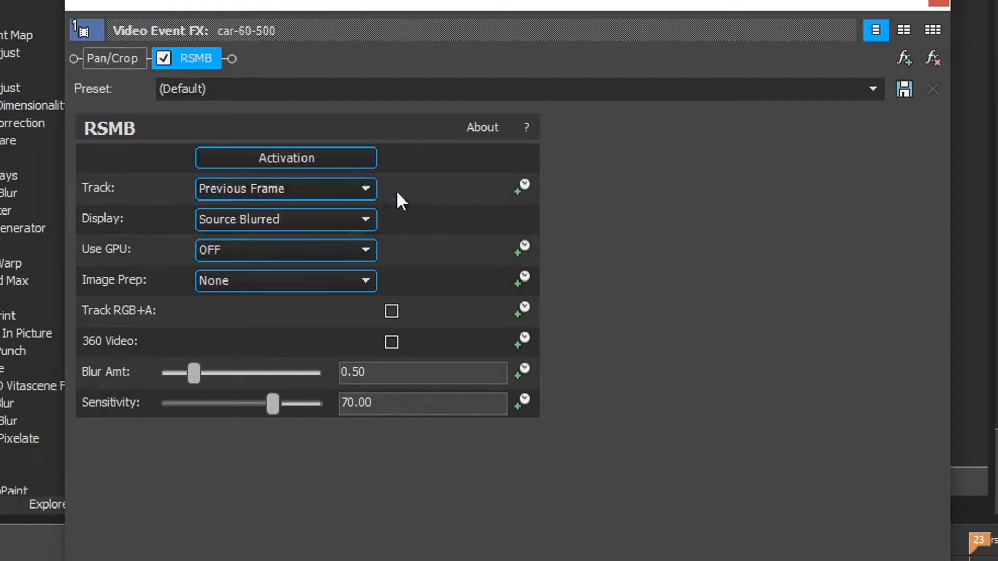
left_click(284, 219)
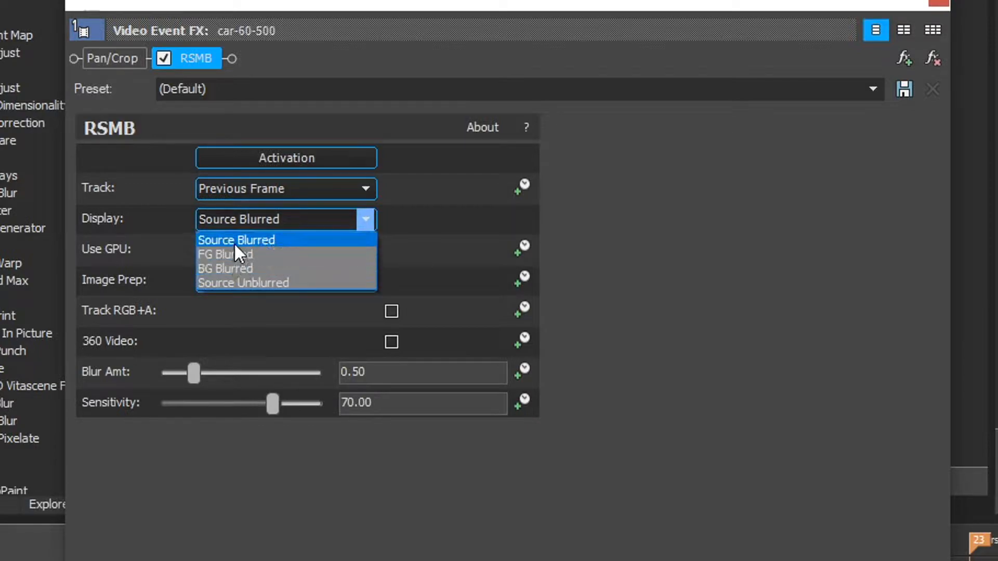
mouse_move(225, 254)
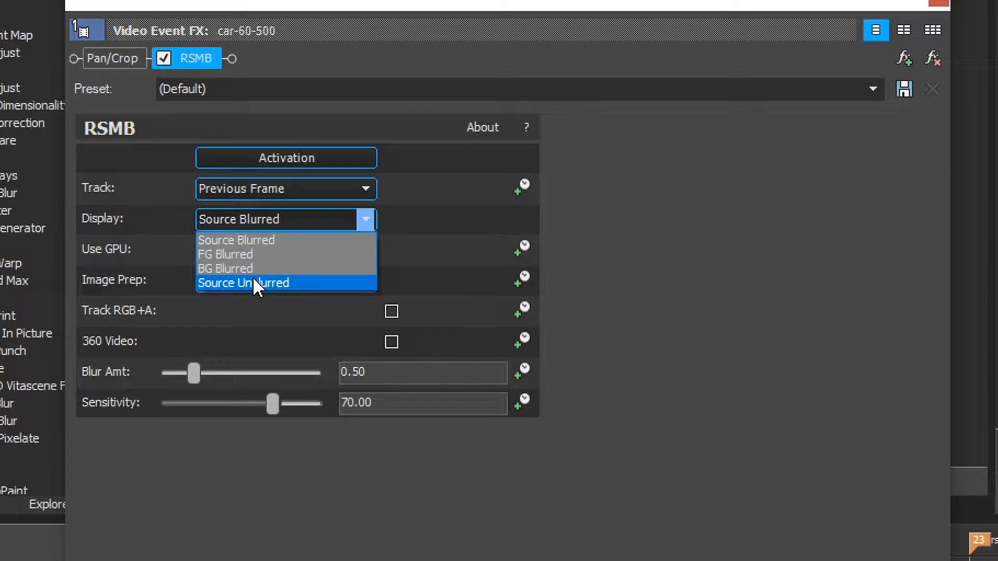
mouse_move(248, 248)
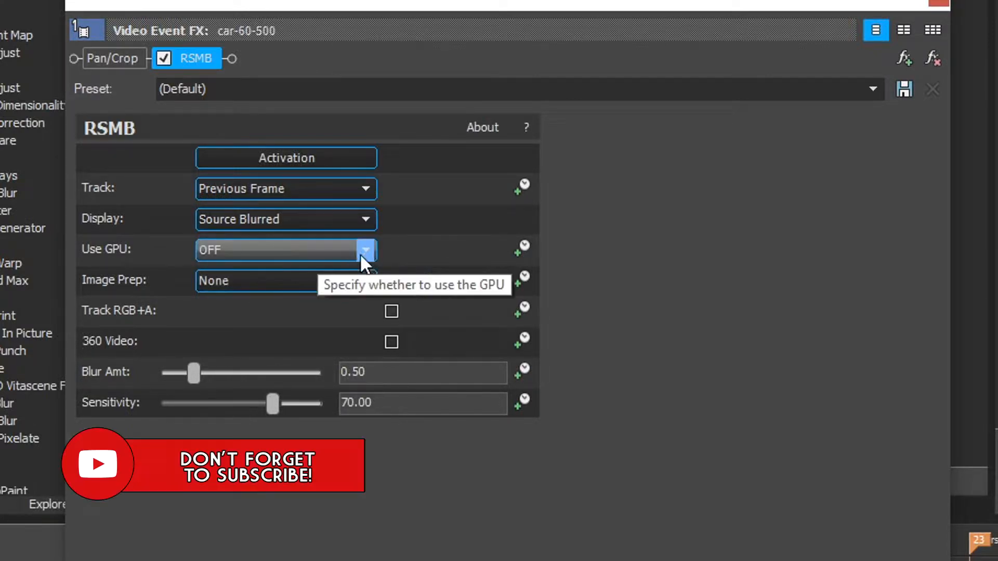
- Set RSMB Use GPU to ON and Image Prep to Gamma Enhance
left_click(365, 249)
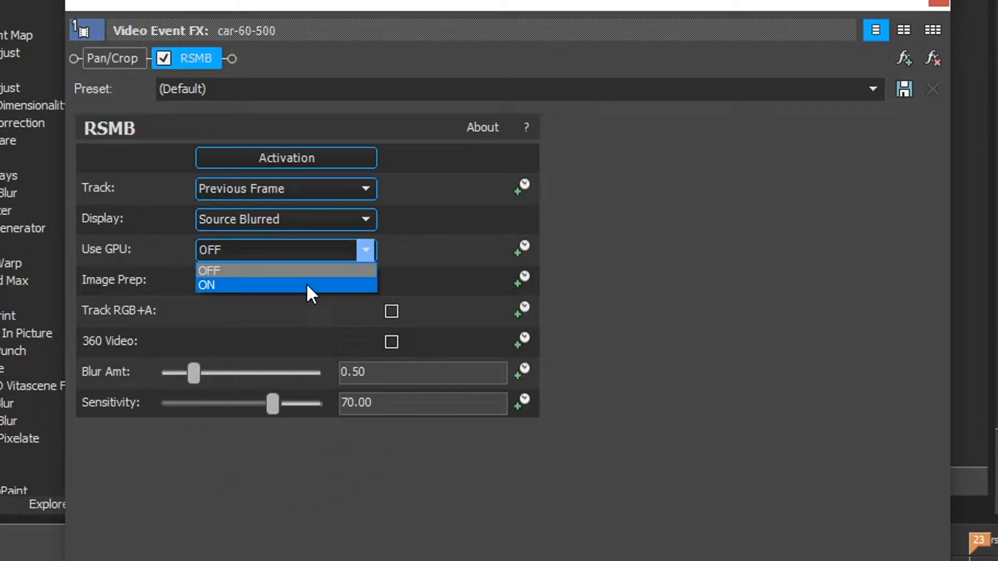
left_click(207, 284)
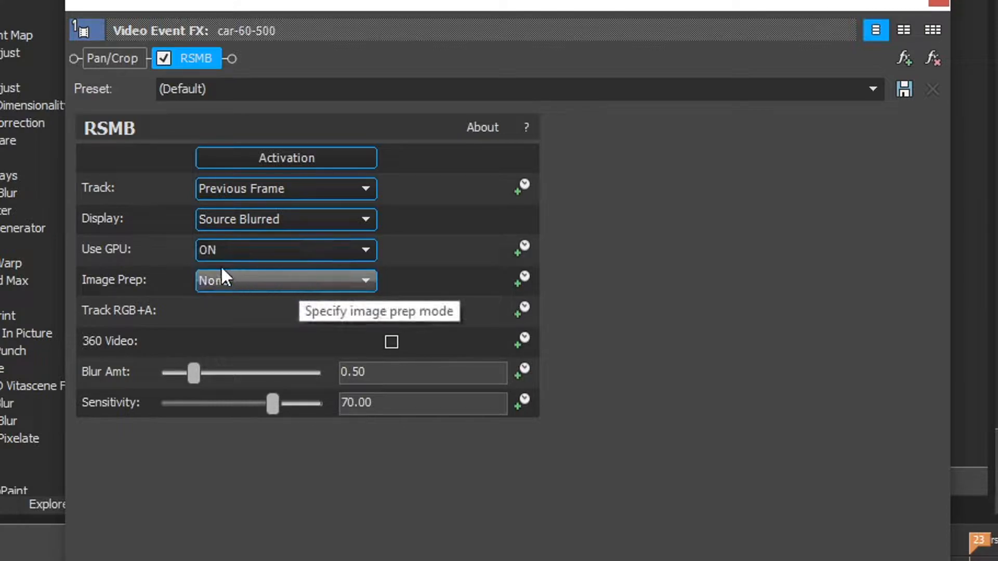
mouse_move(316, 261)
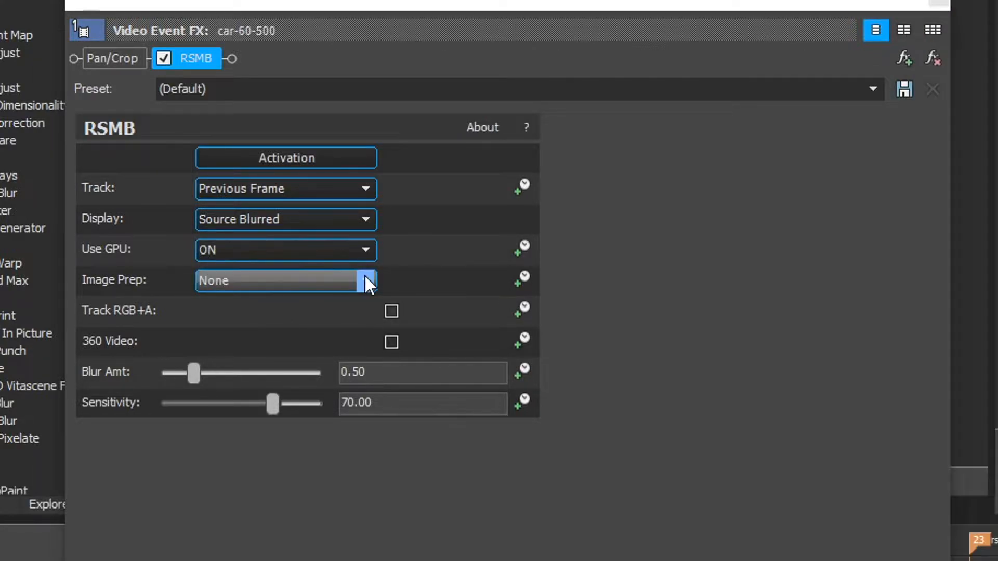
left_click(364, 281)
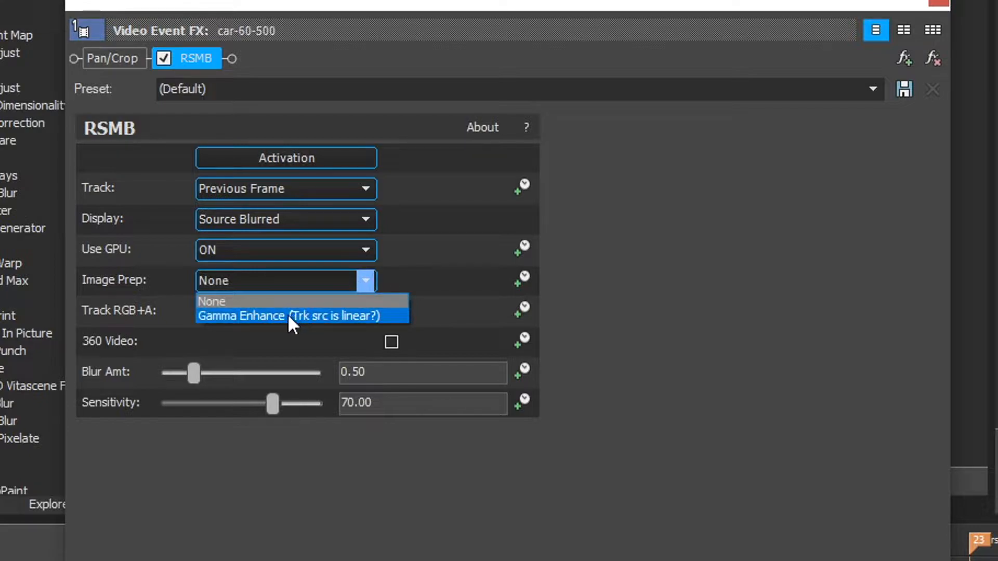
mouse_move(280, 325)
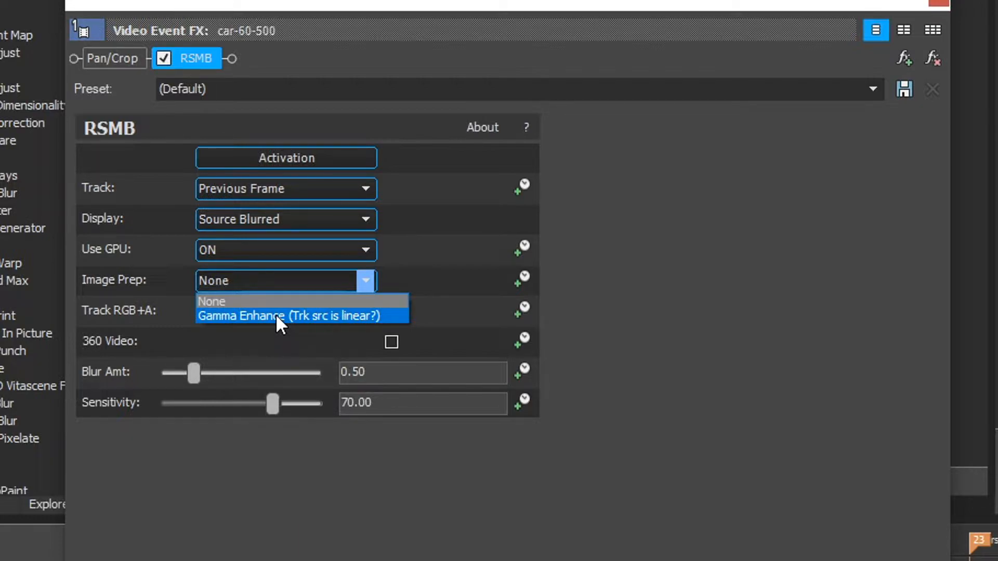
left_click(303, 315)
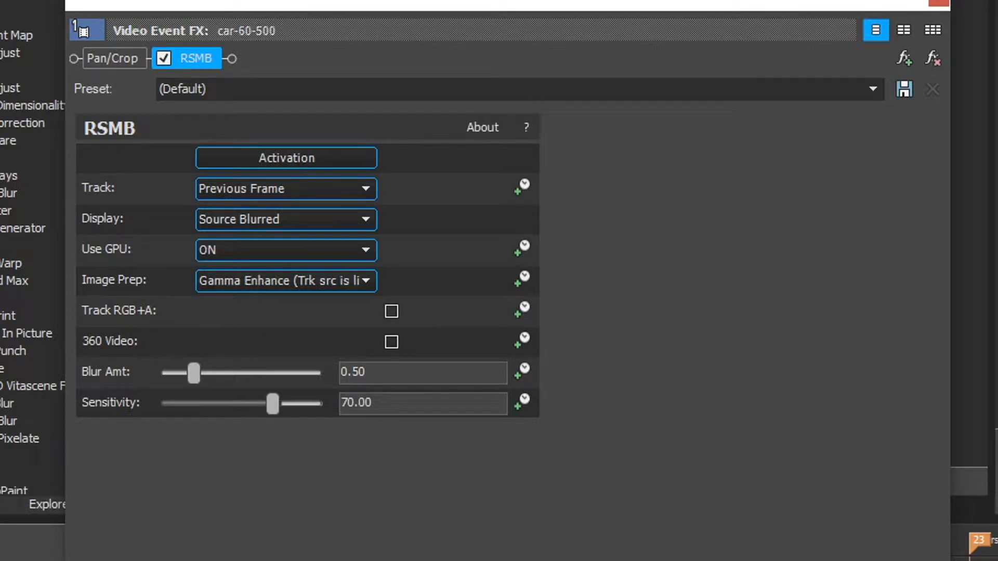
mouse_move(299, 287)
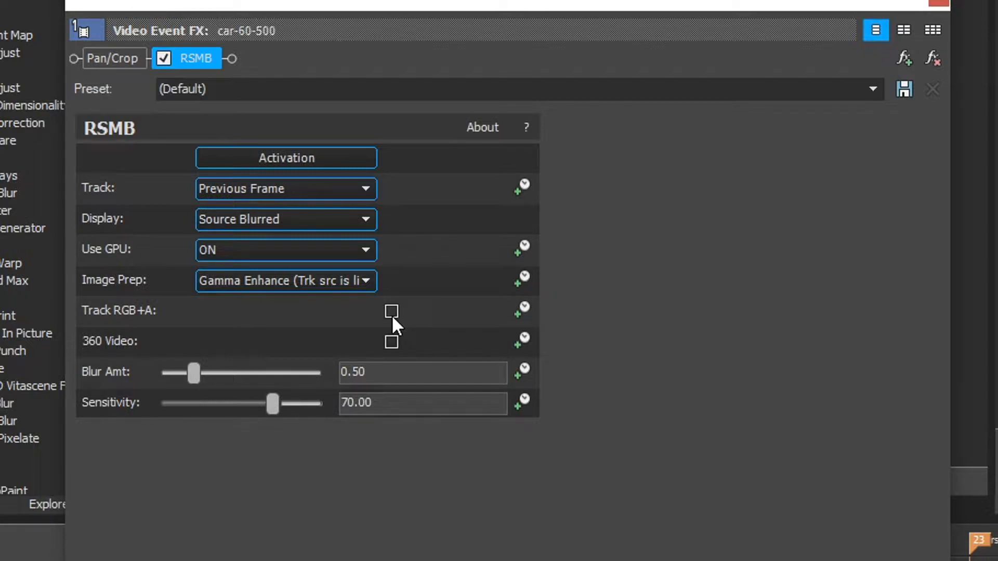
mouse_move(94, 360)
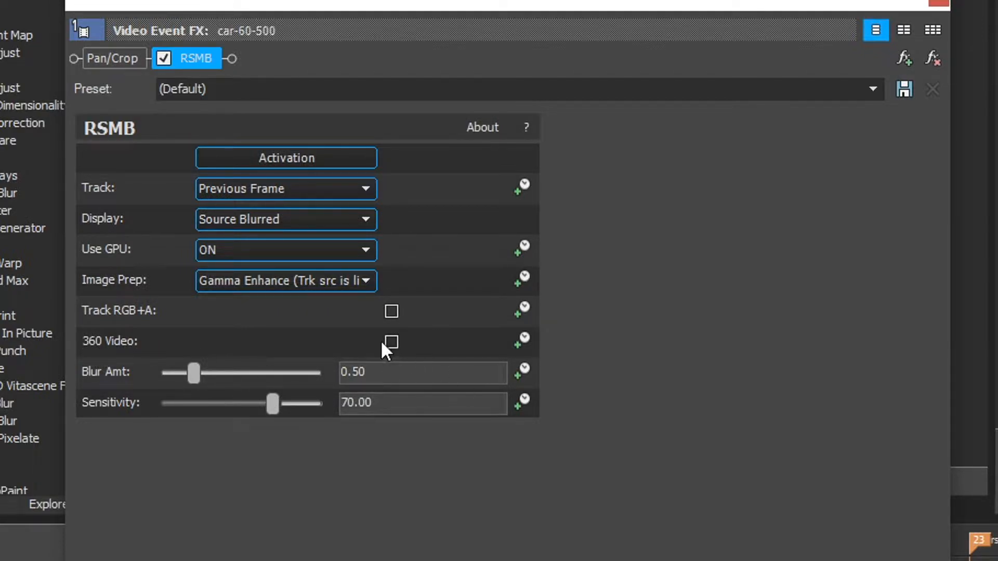
mouse_move(235, 417)
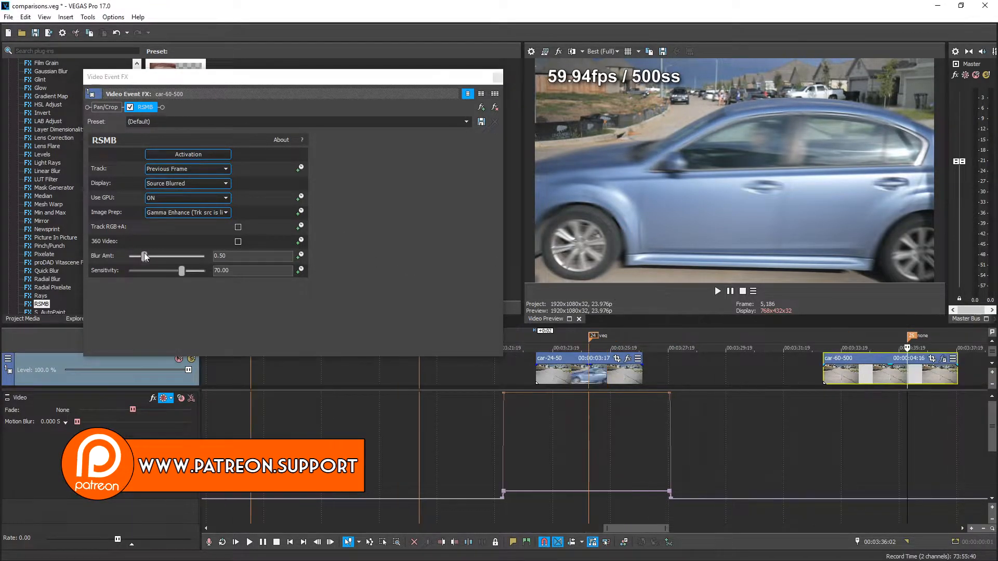
mouse_move(143, 256)
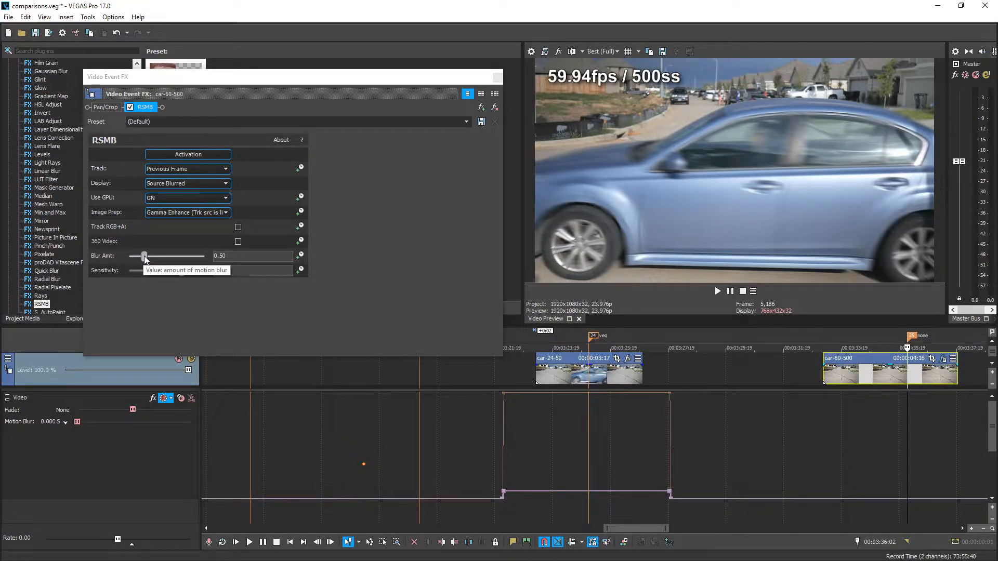
- Sweep the RSMB blur amount up to about 9.84 and back down near zero
left_click_drag(145, 256, 156, 256)
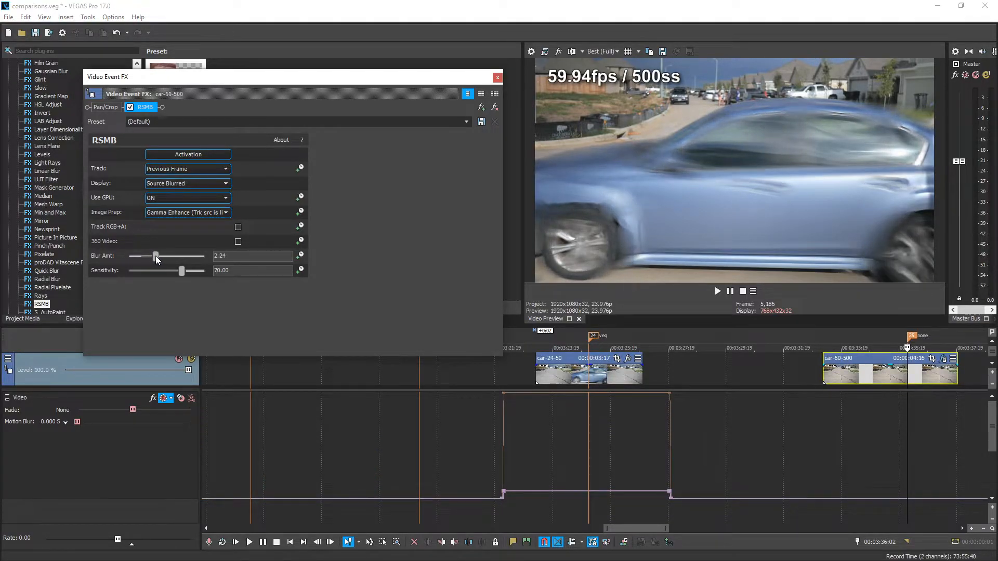
left_click_drag(156, 256, 183, 256)
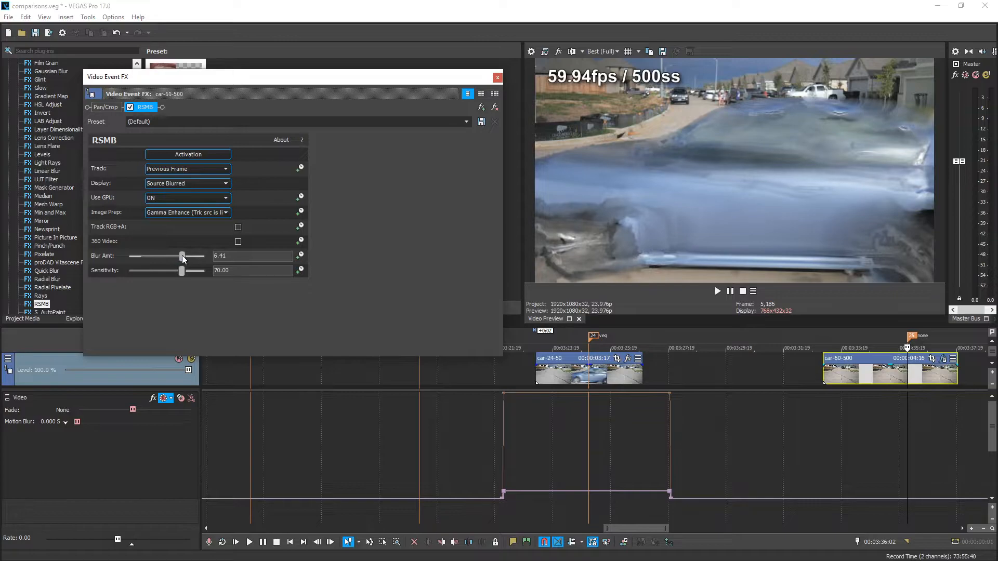
left_click_drag(181, 256, 204, 255)
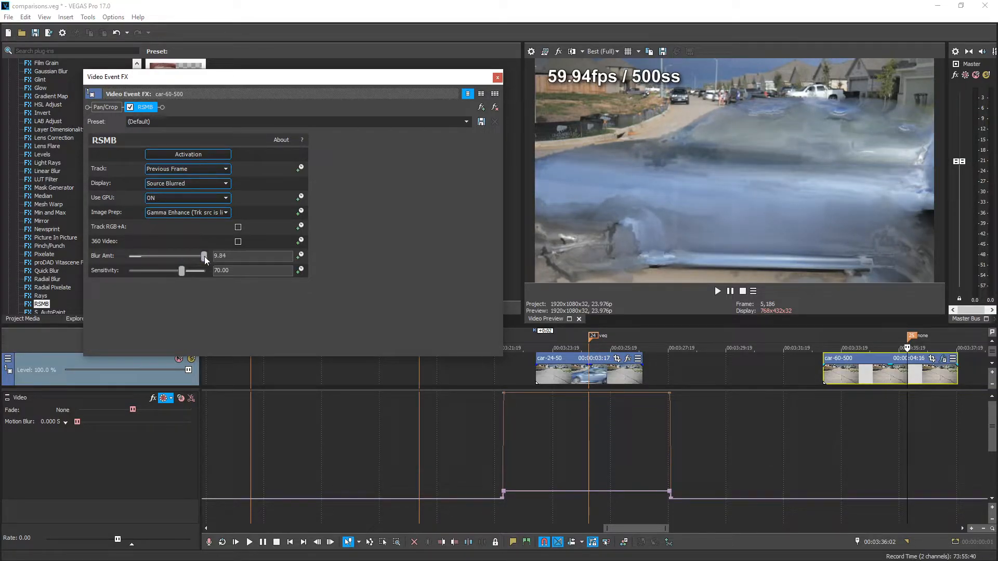
left_click_drag(205, 256, 199, 256)
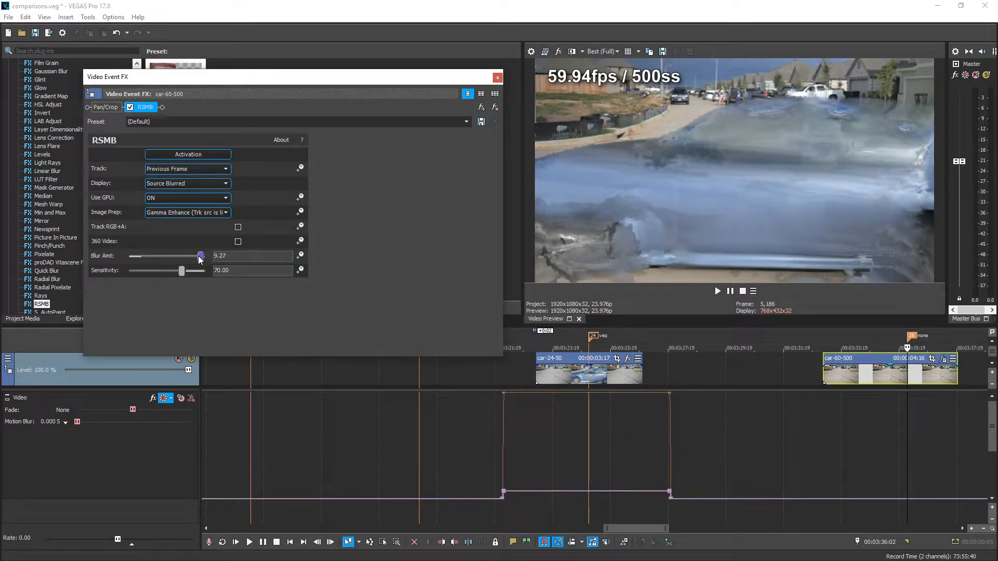
left_click_drag(199, 256, 169, 256)
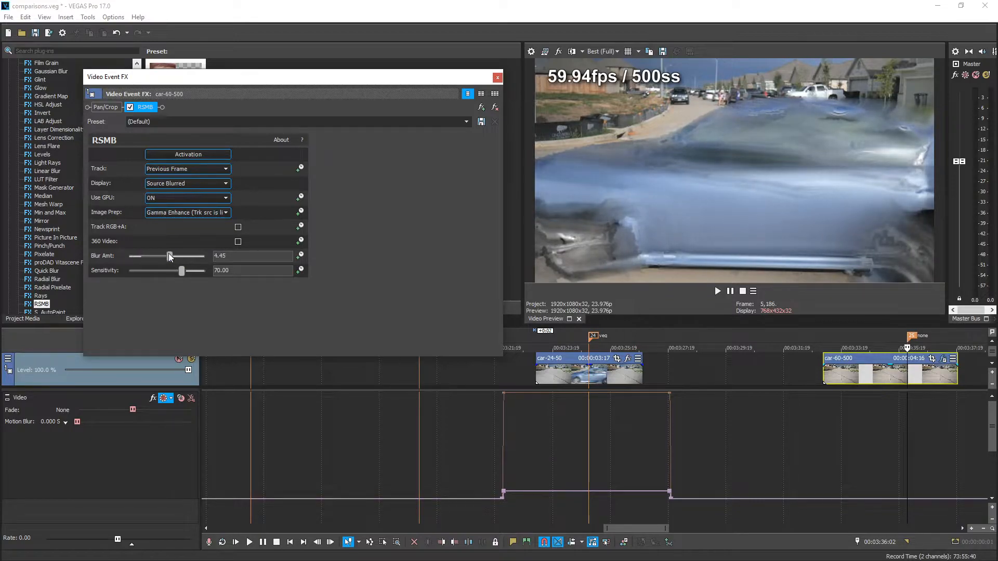
left_click_drag(169, 256, 135, 256)
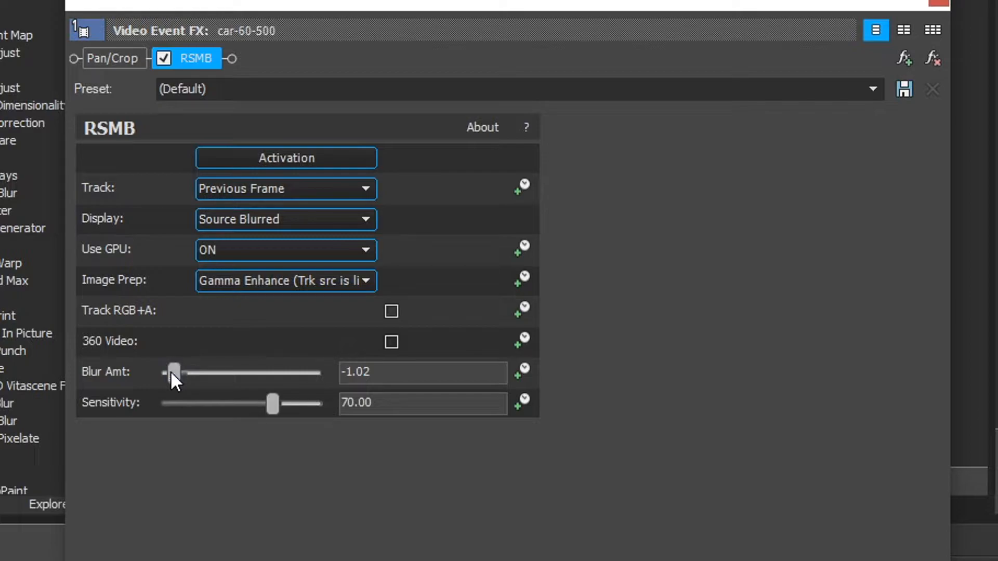
left_click_drag(174, 372, 183, 367)
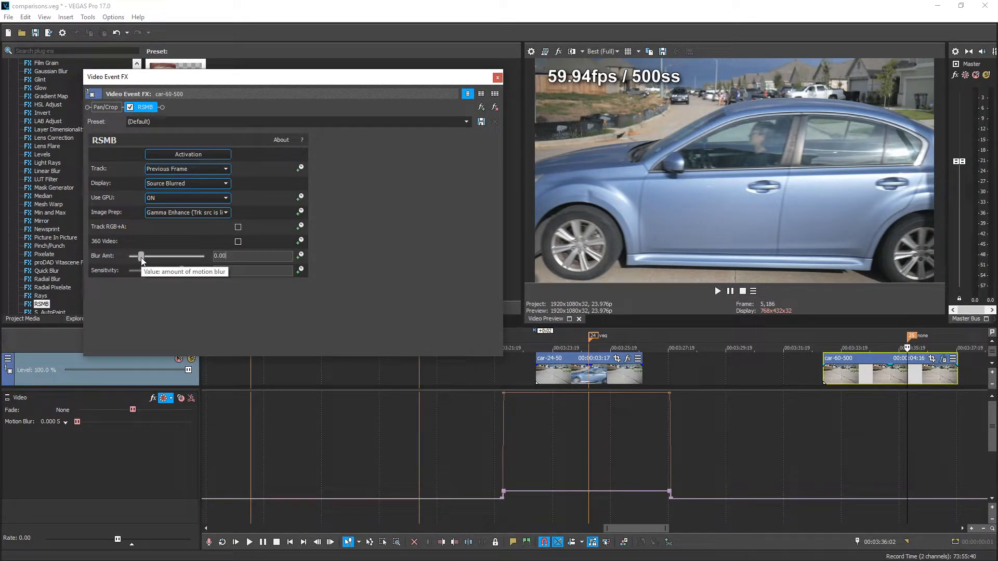
- Take the blur amount to its -2 minimum, then bring it back up to about 1
left_click_drag(141, 256, 133, 256)
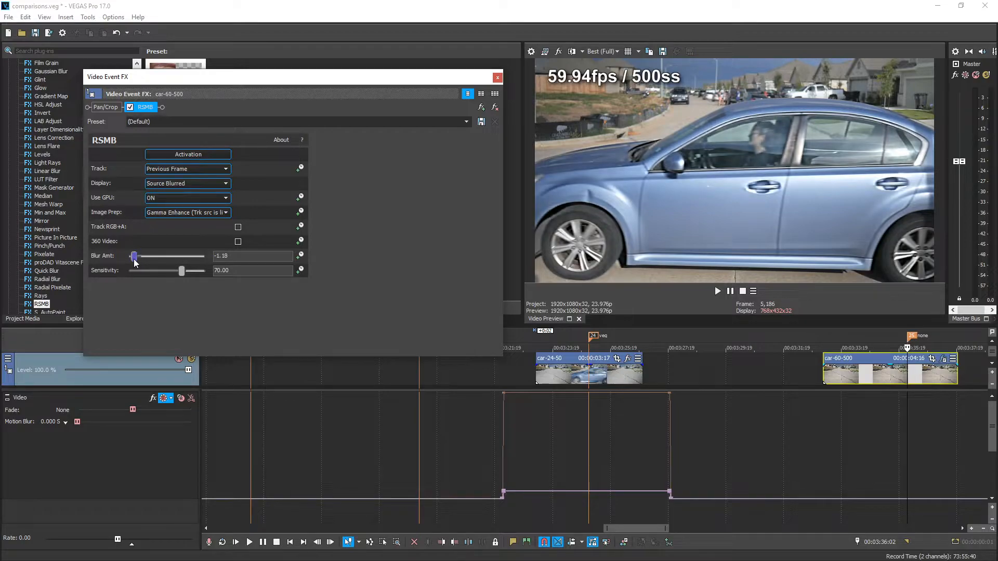
left_click_drag(134, 256, 128, 256)
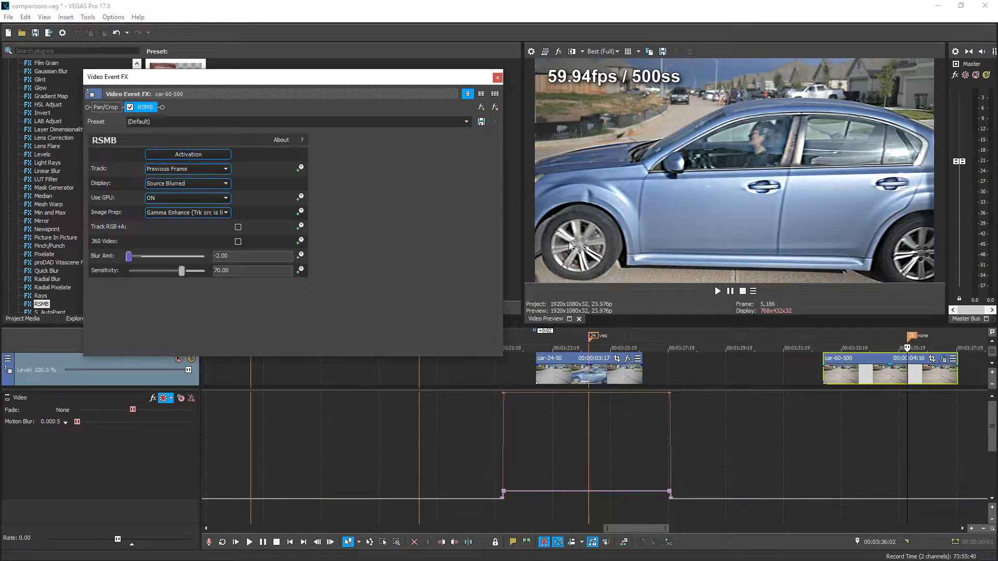
mouse_move(660, 191)
type(".5")
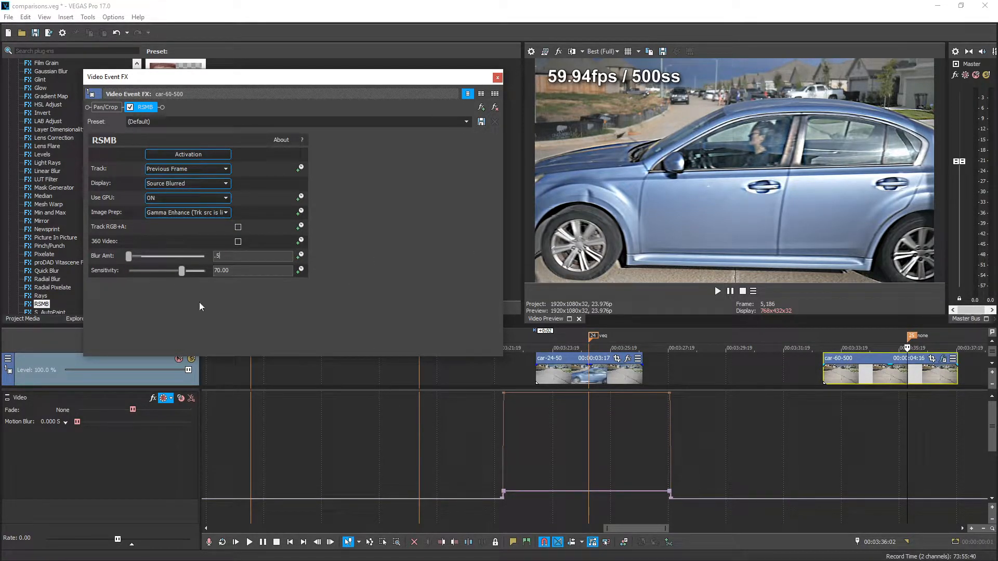
left_click_drag(128, 256, 147, 255)
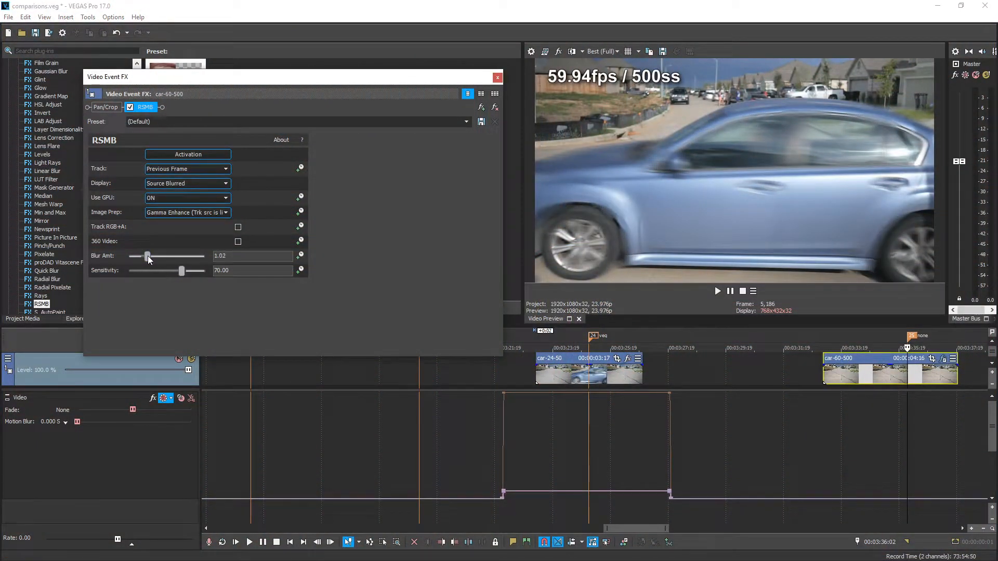
- Switch RSMB tracking to Next Frame and settle the blur amount at 1.18
left_click_drag(146, 256, 153, 256)
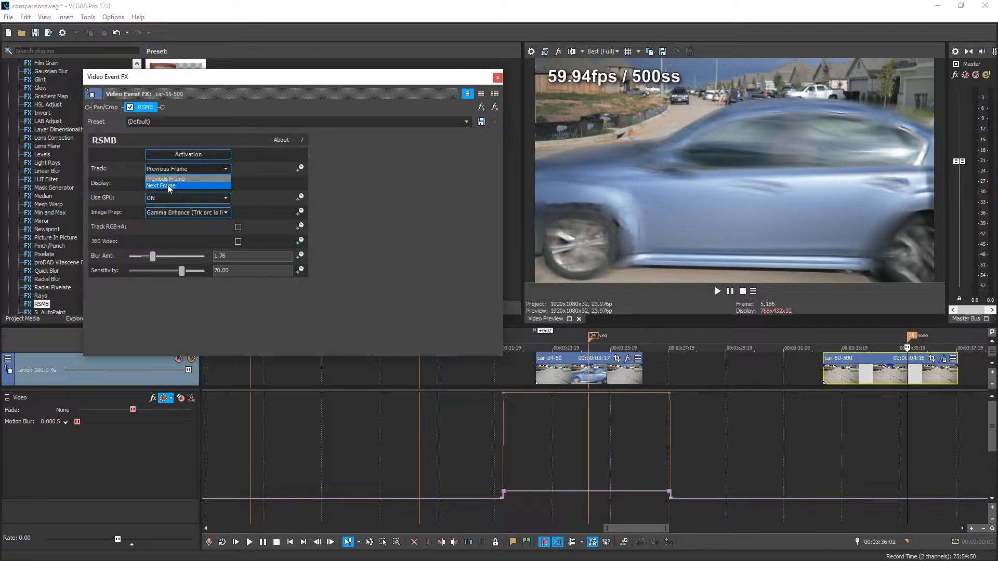
left_click(160, 186)
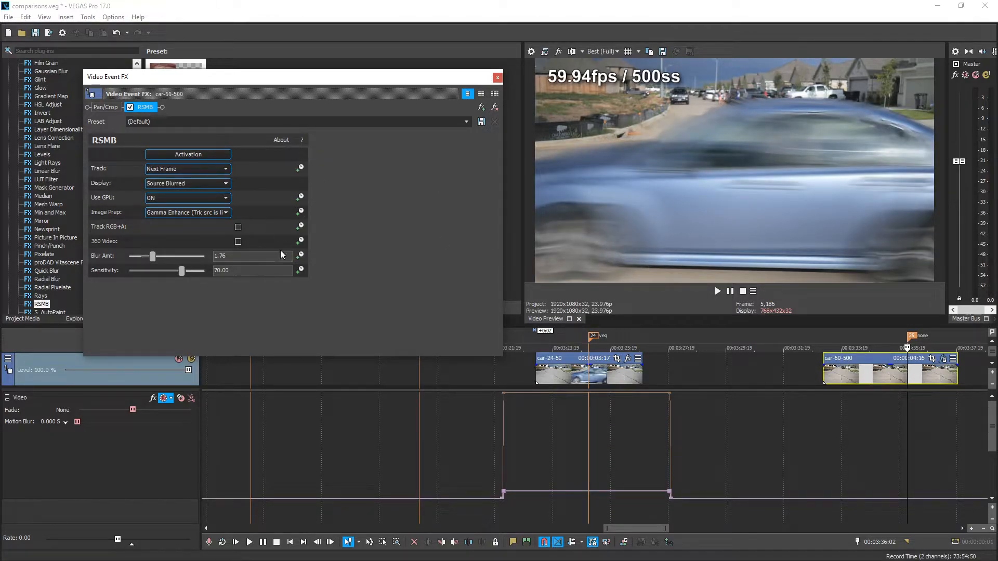
left_click_drag(152, 256, 141, 257)
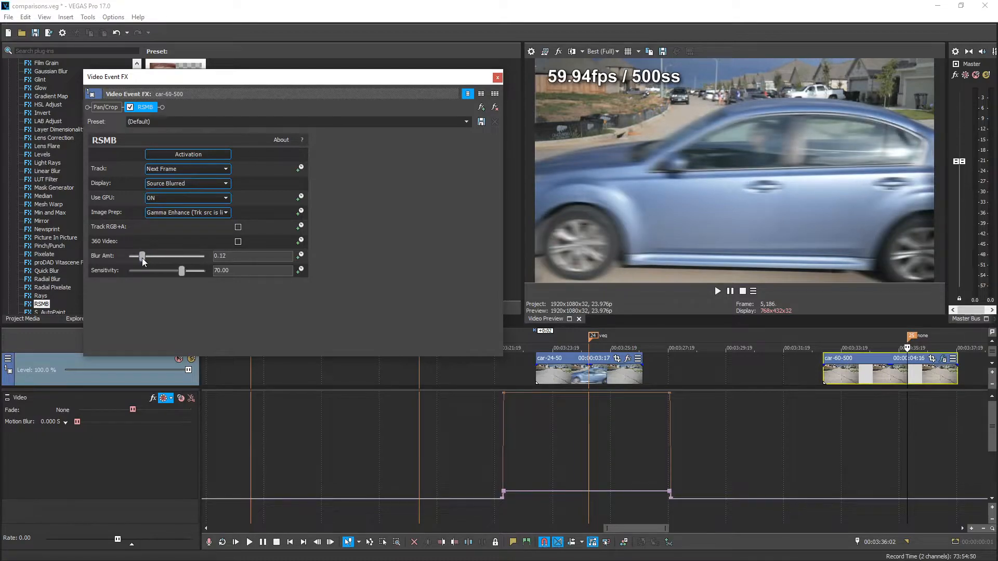
left_click_drag(140, 257, 148, 257)
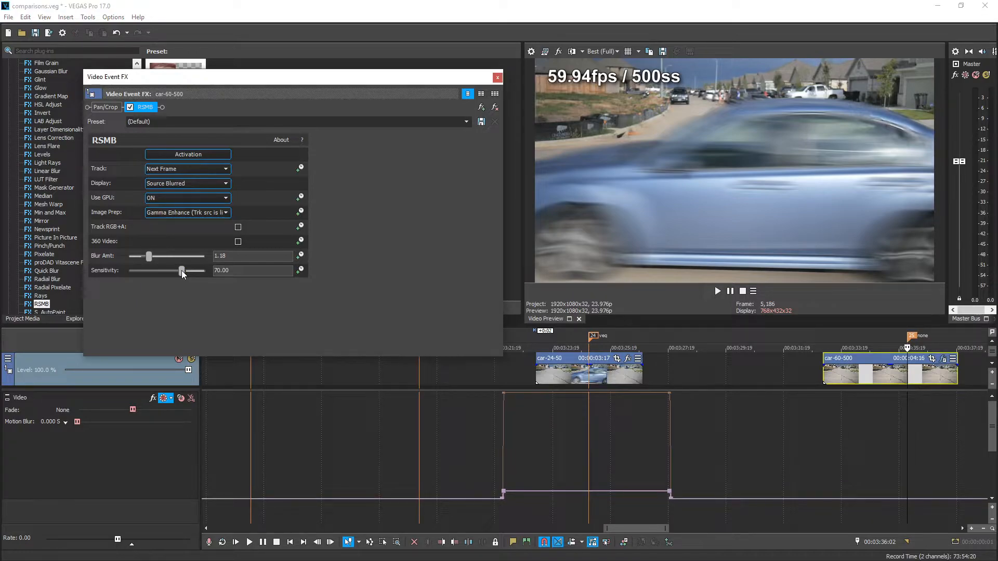
- Test sensitivity from its minimum up to 100 and settle it around 70
left_click_drag(182, 271, 178, 270)
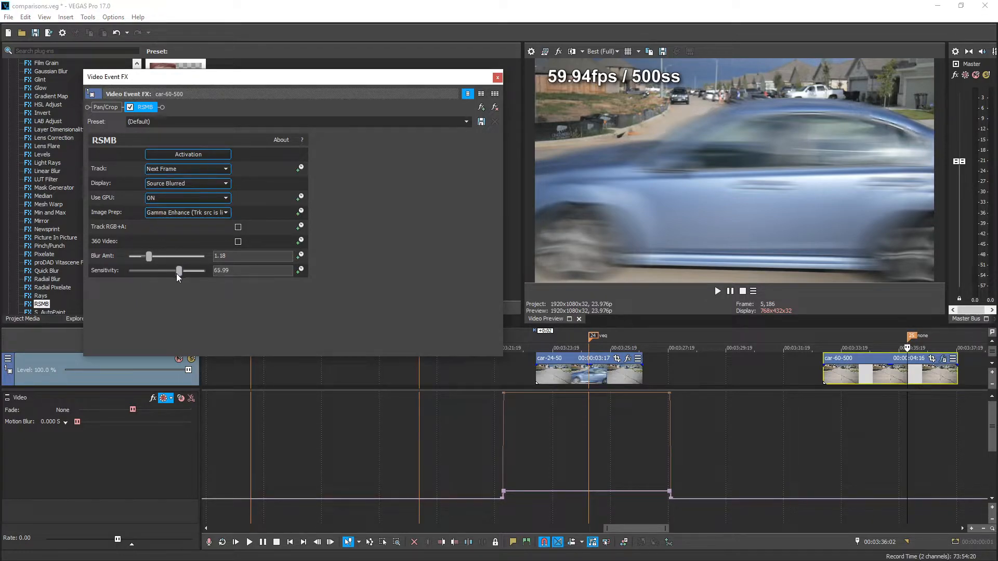
left_click_drag(178, 270, 141, 270)
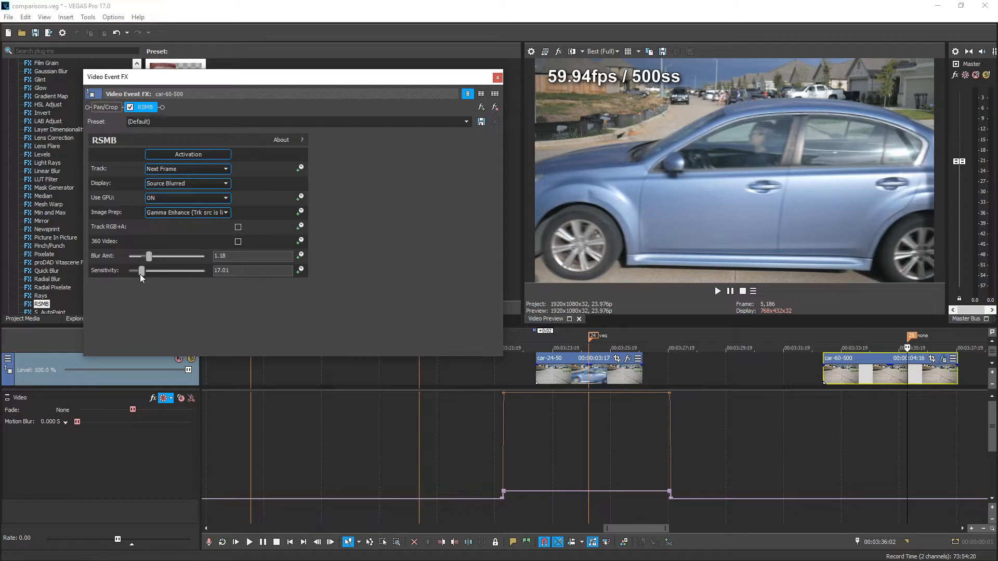
left_click_drag(142, 270, 132, 271)
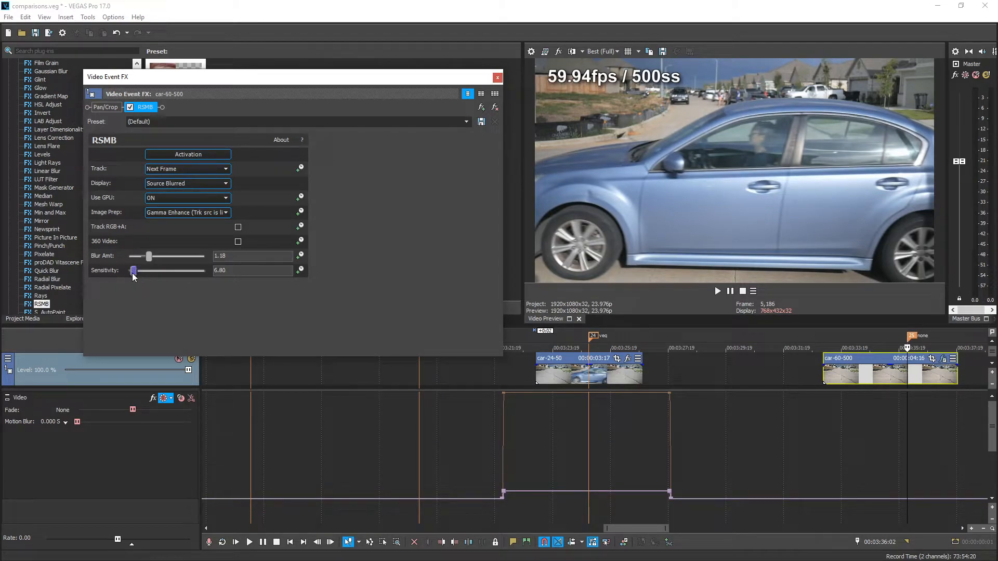
left_click_drag(134, 270, 164, 270)
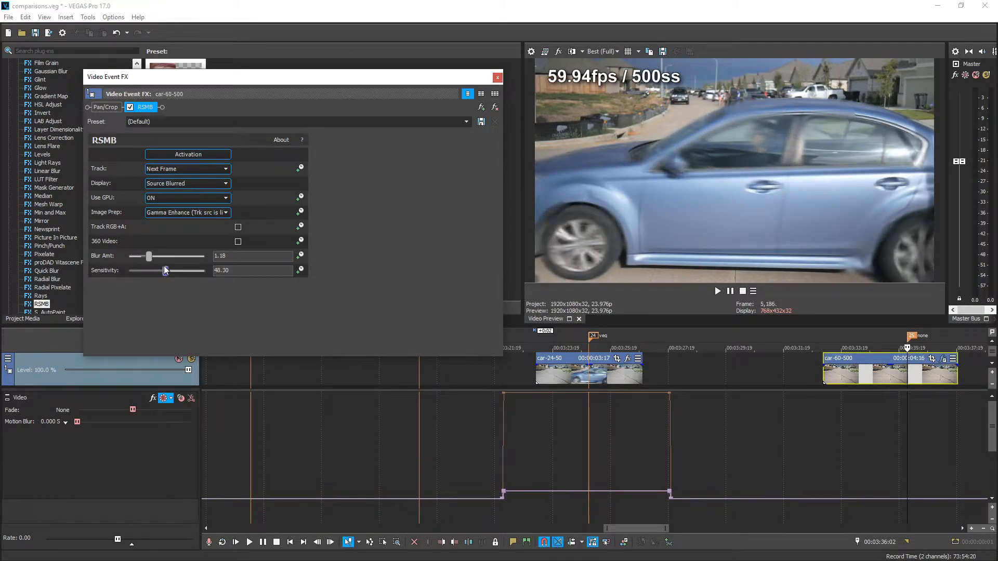
left_click_drag(178, 270, 191, 271)
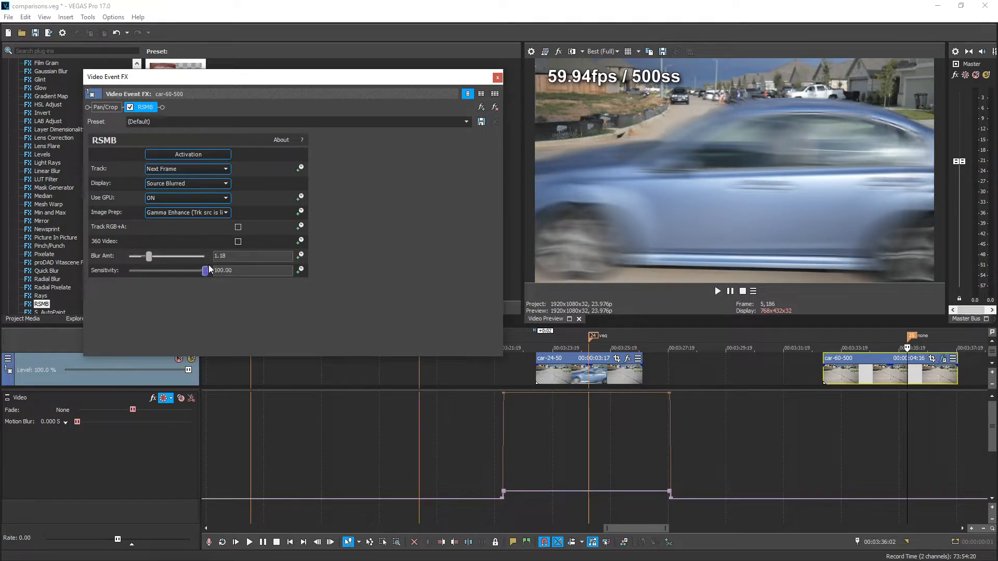
left_click_drag(204, 270, 200, 270)
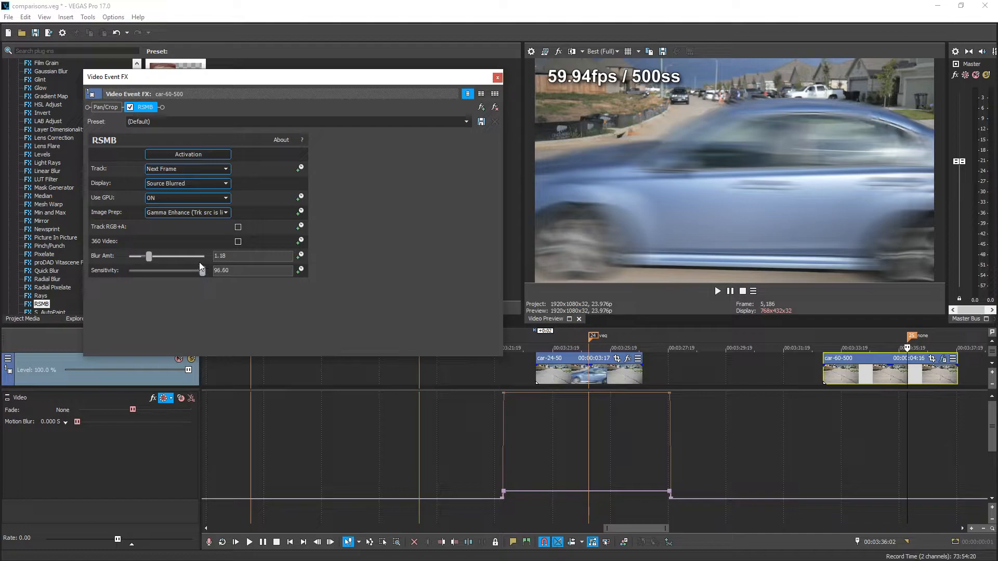
left_click_drag(204, 271, 188, 270)
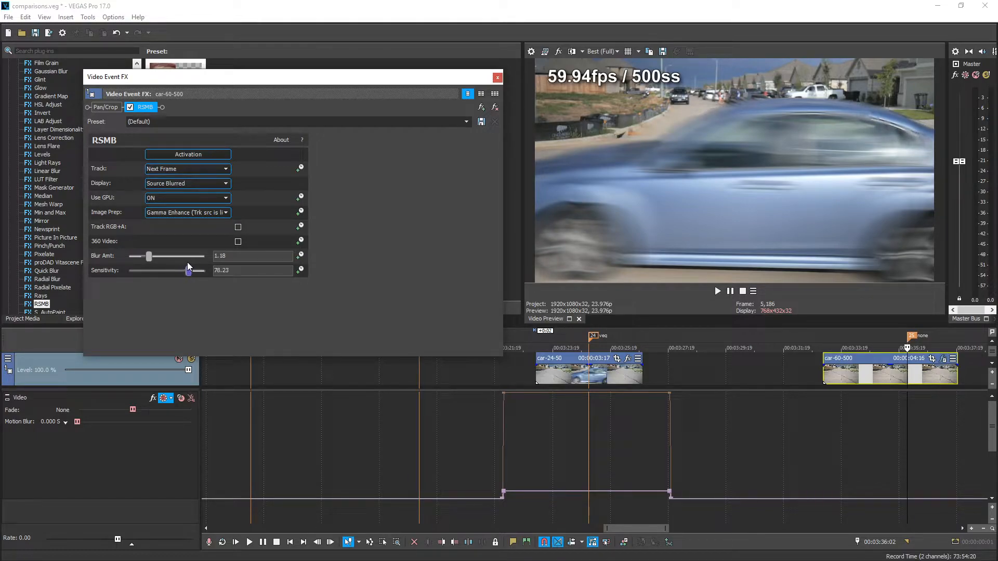
left_click_drag(190, 270, 185, 270)
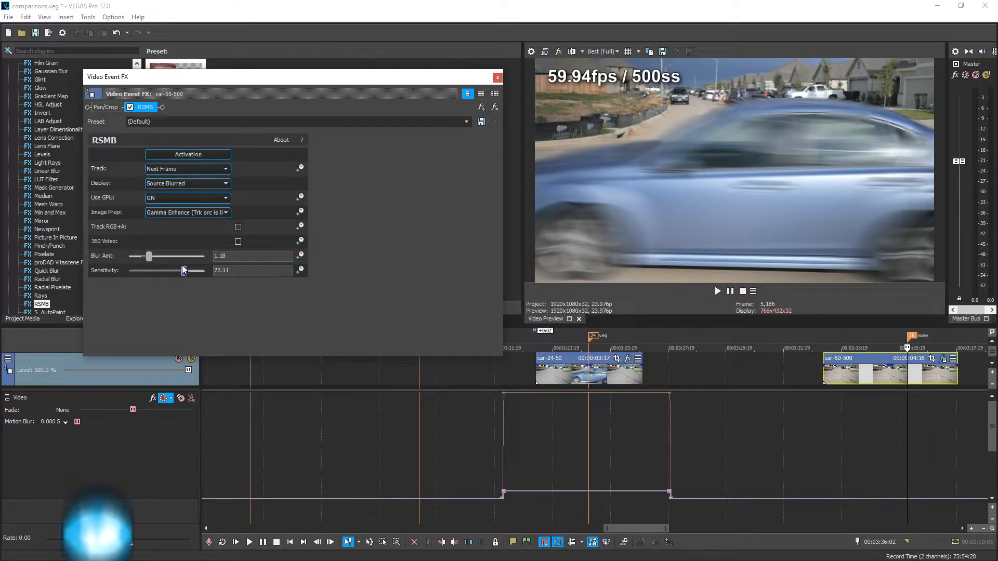
left_click_drag(189, 270, 181, 270)
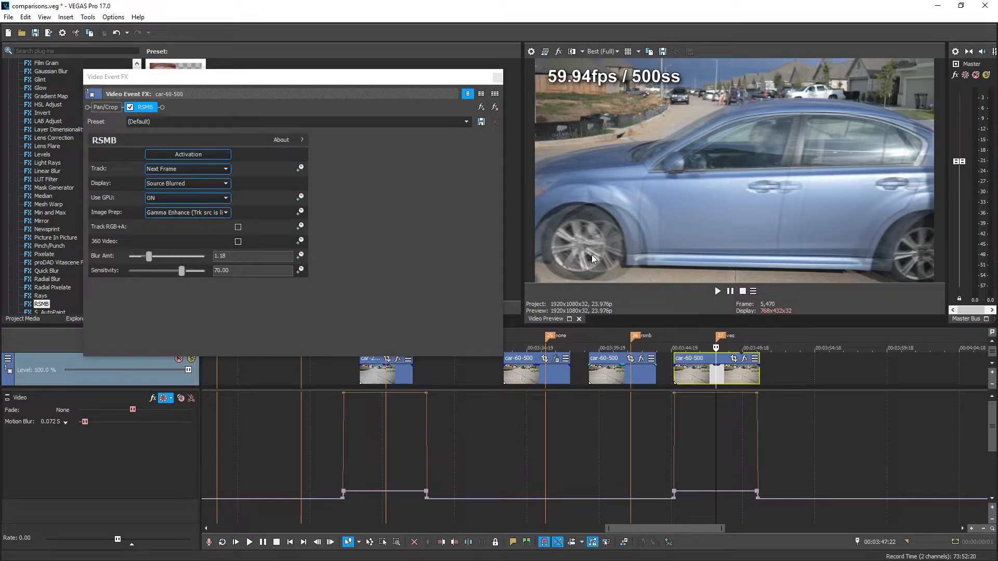
mouse_move(646, 274)
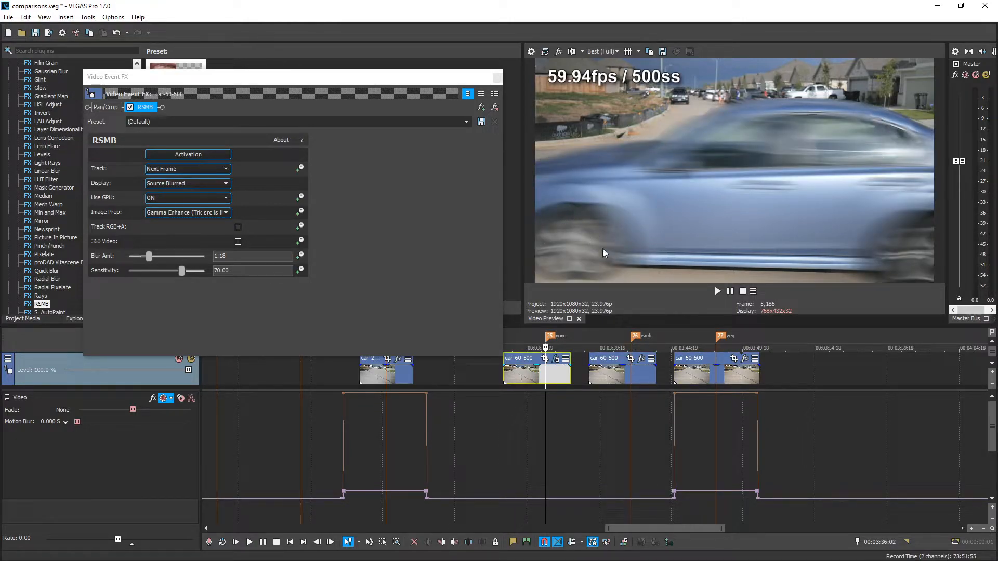
mouse_move(585, 245)
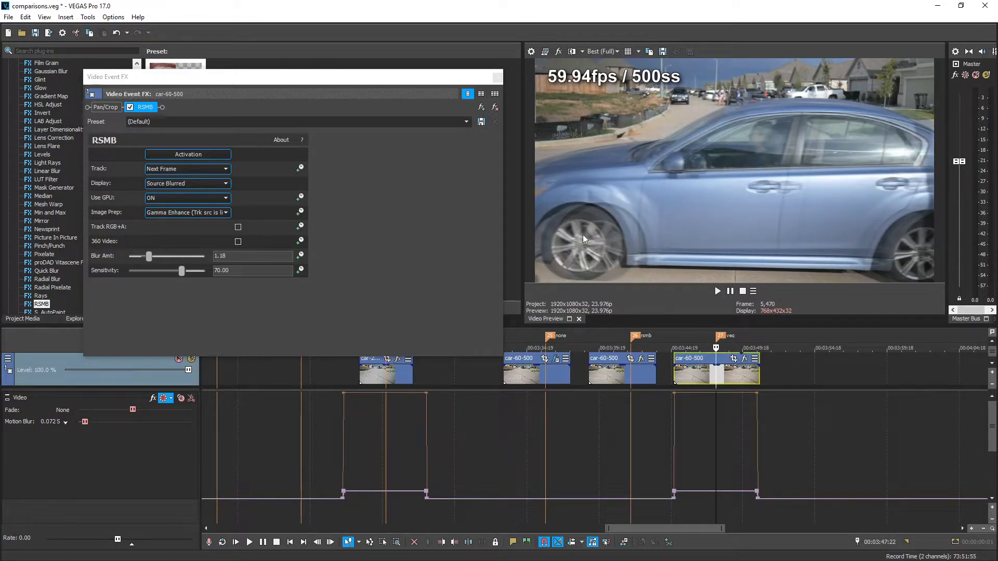
mouse_move(724, 497)
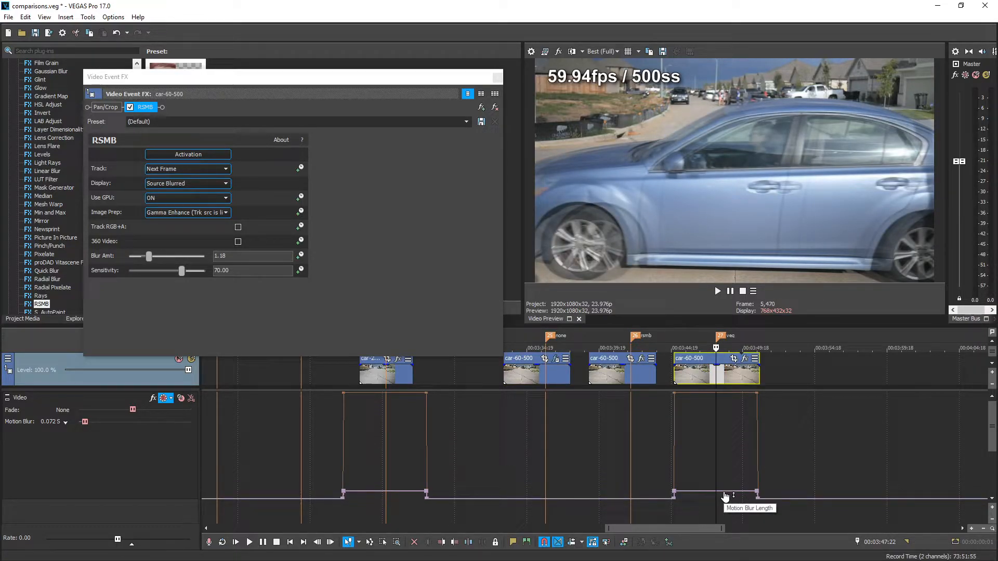
- Raise then lower the last clip's Motion Blur envelope to about 0.097 s length
left_click_drag(732, 494, 732, 465)
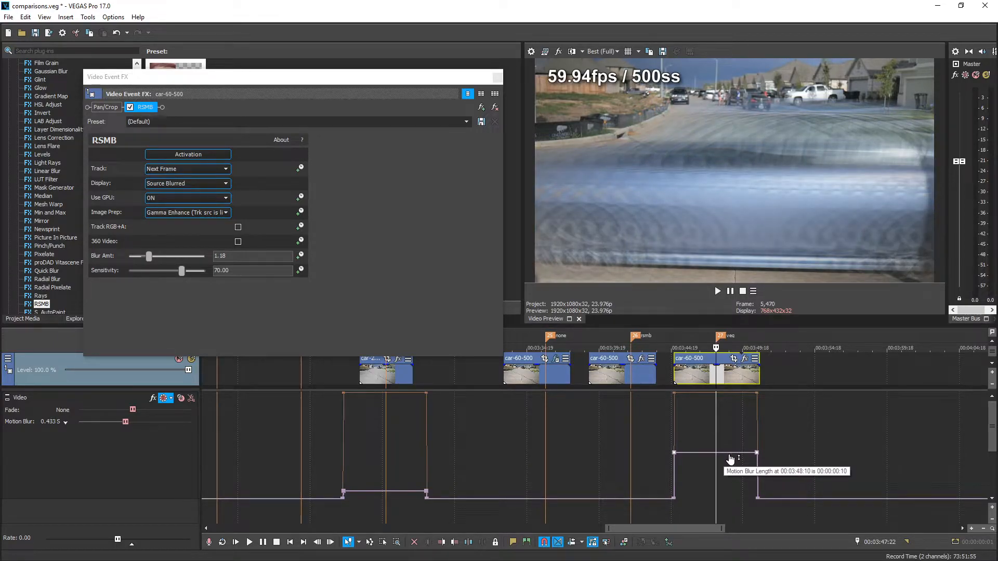
left_click_drag(732, 453, 733, 492)
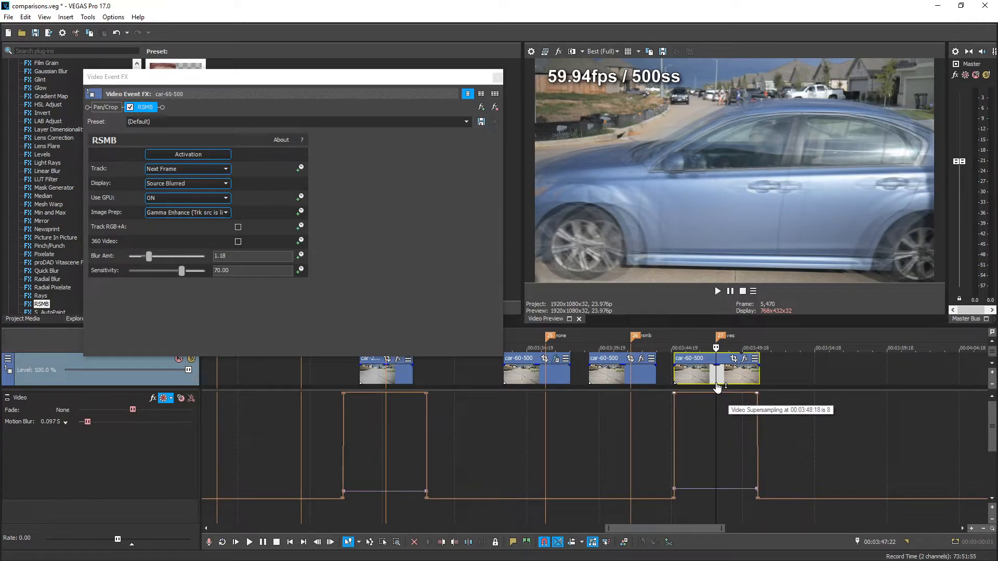
mouse_move(728, 495)
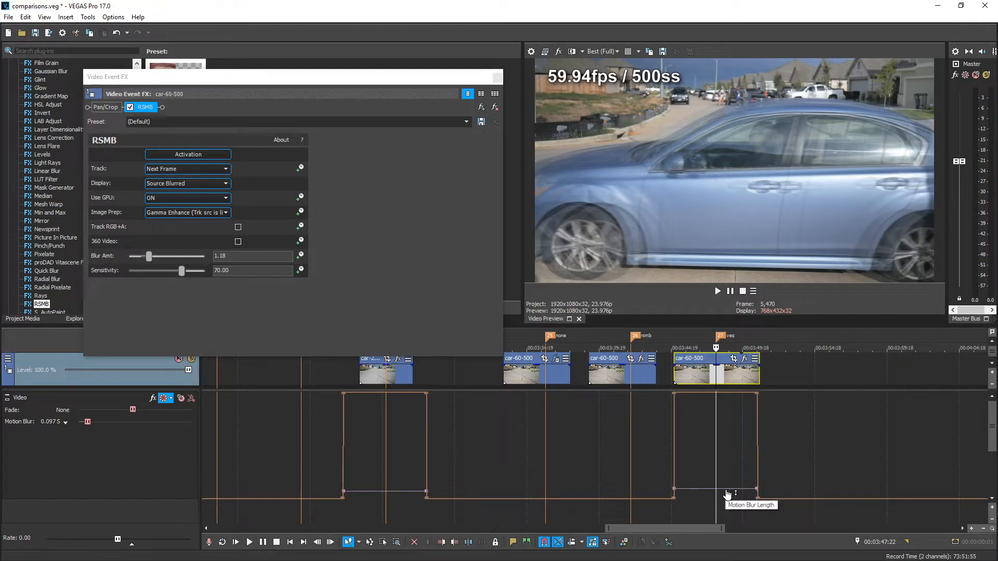